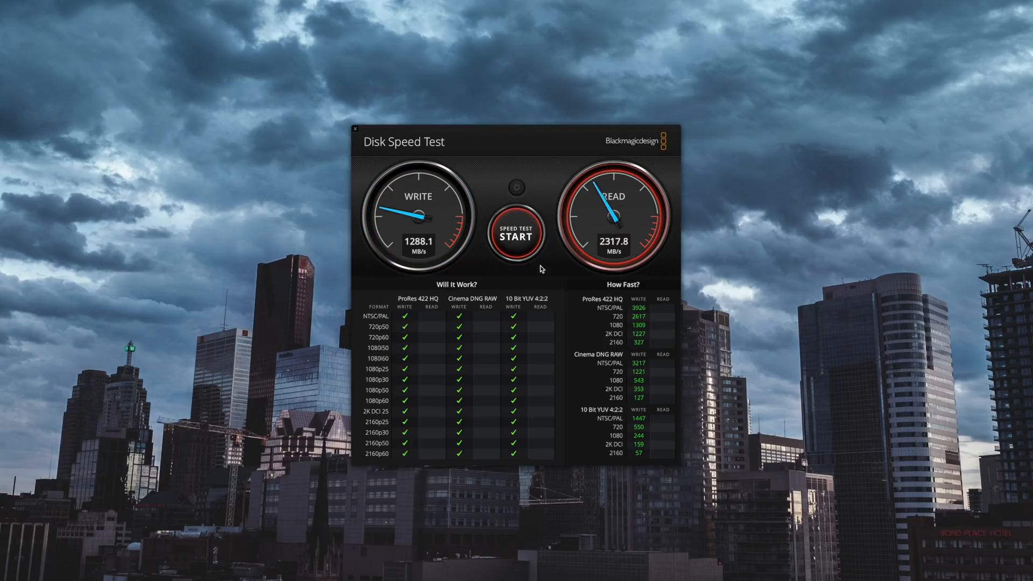
- Run the test on the fast drive, reading about 1294 MB/s write and 2545 MB/s read, then stop it
left_click(516, 232)
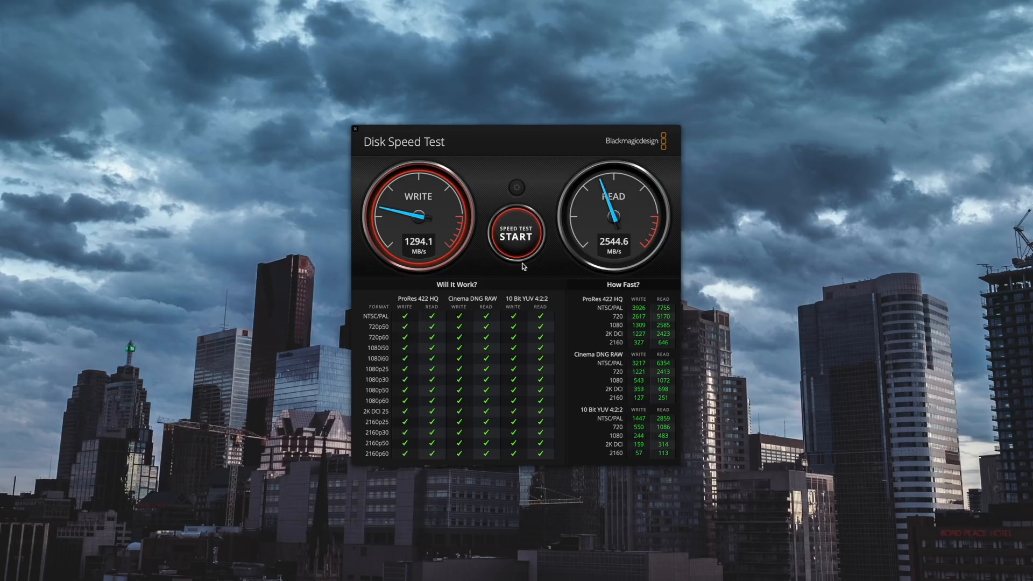
left_click(516, 234)
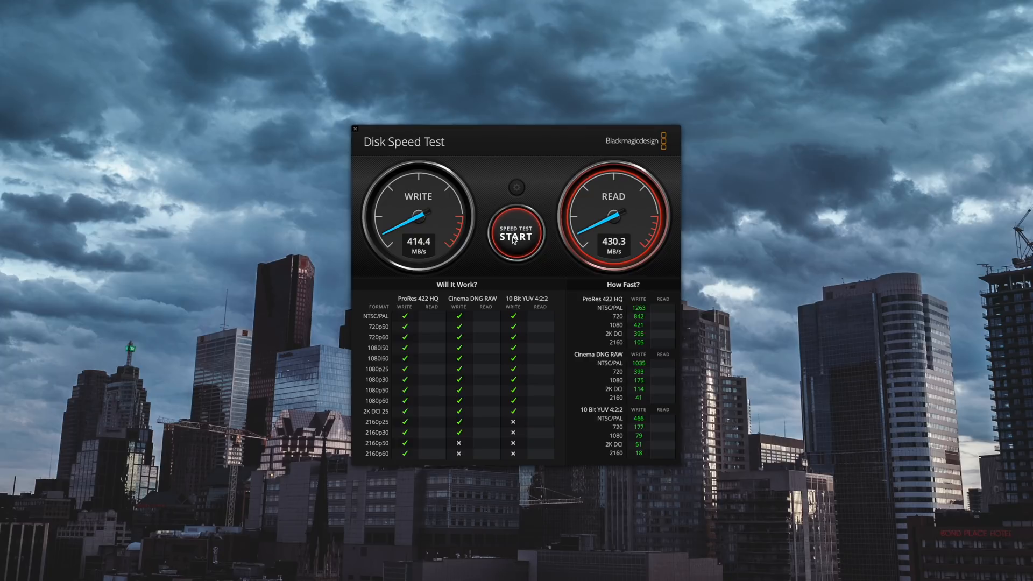
- Run the test on the next drive, reaching about 703 MB/s write, then stop it
left_click(516, 235)
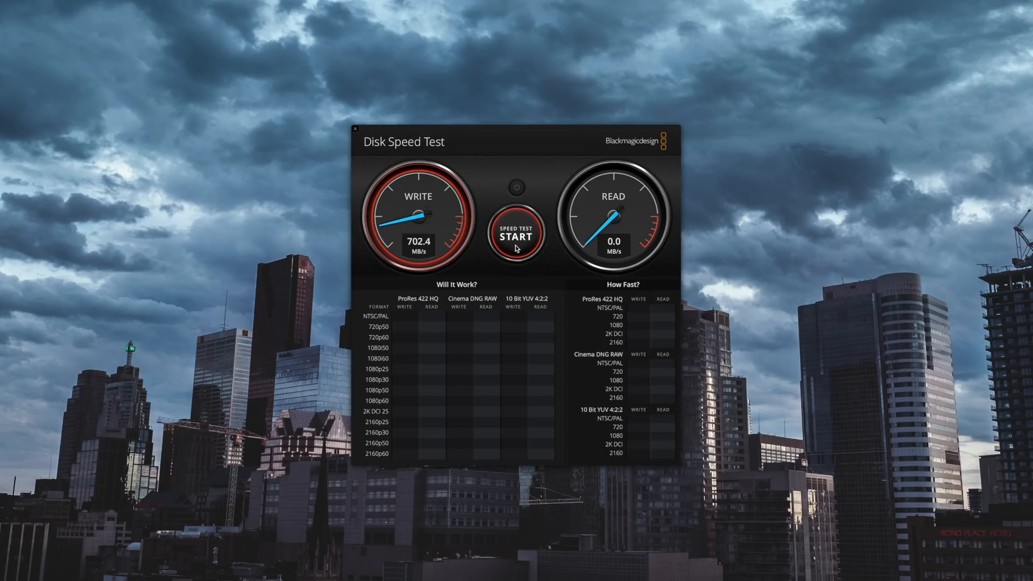
left_click(517, 233)
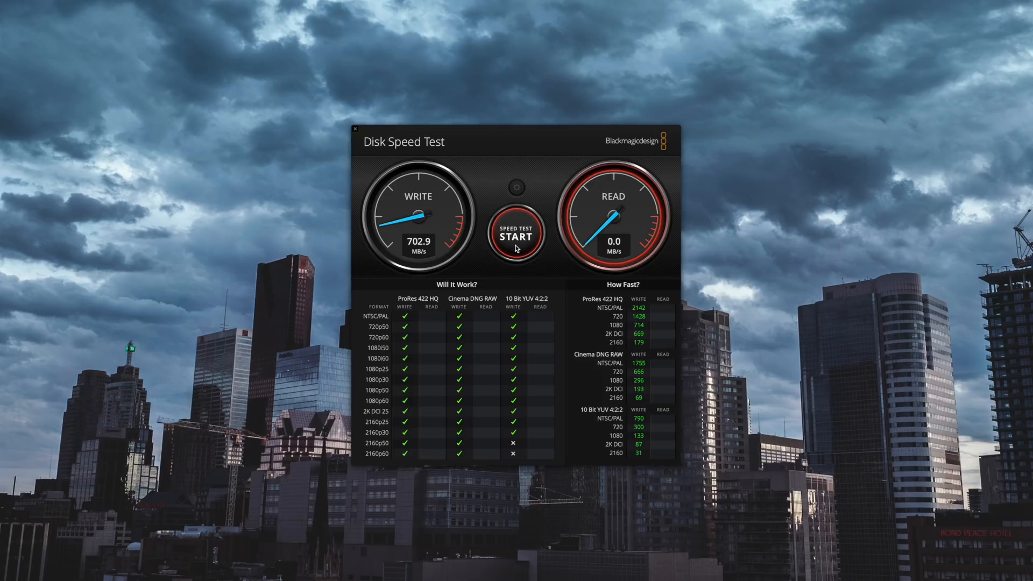